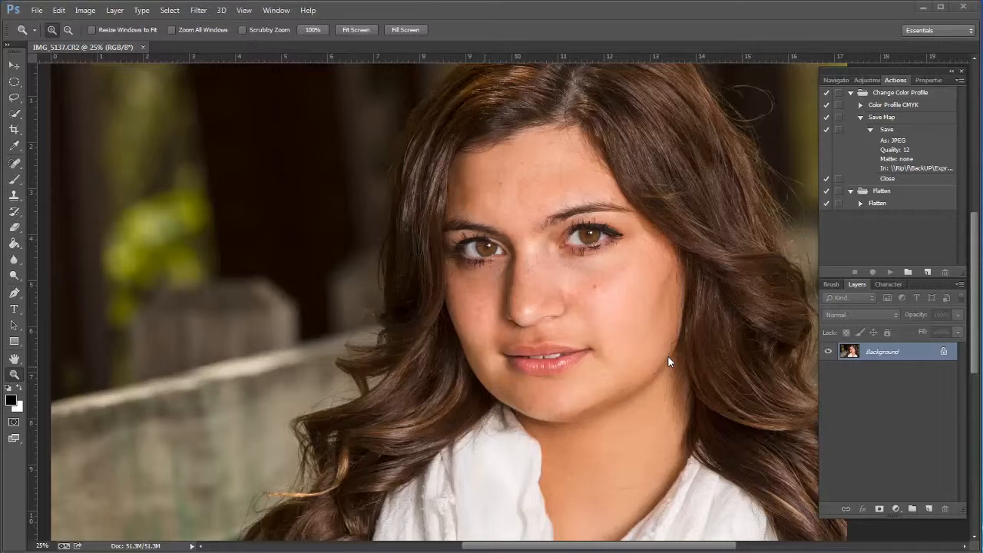
{"action": "mouse_move", "coordinate": [505, 439]}
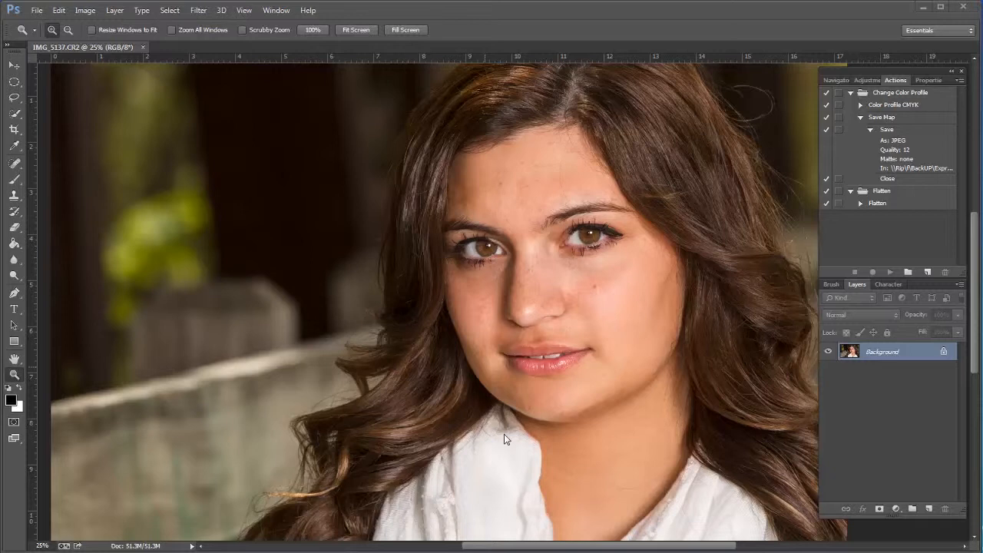
{"action": "mouse_move", "coordinate": [731, 302]}
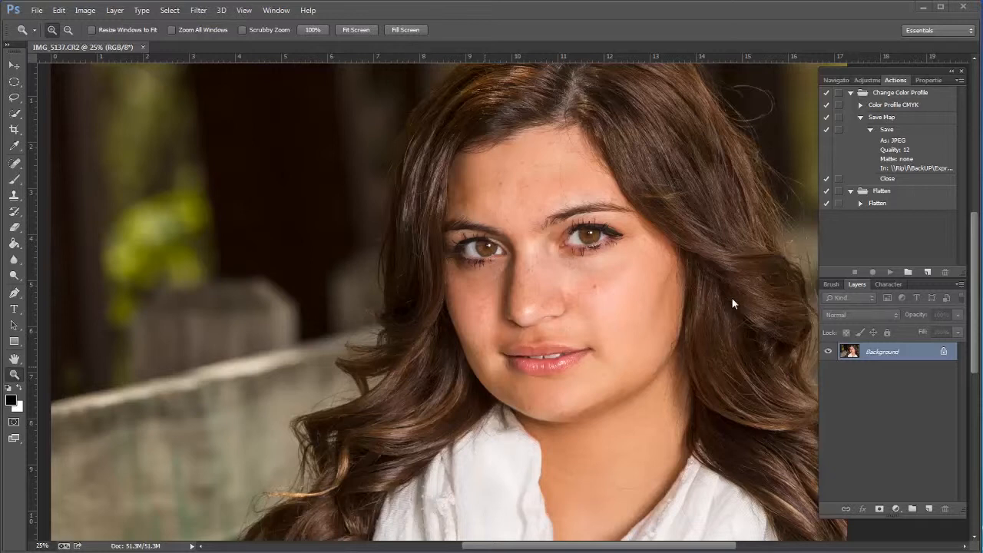
{"action": "mouse_move", "coordinate": [736, 304]}
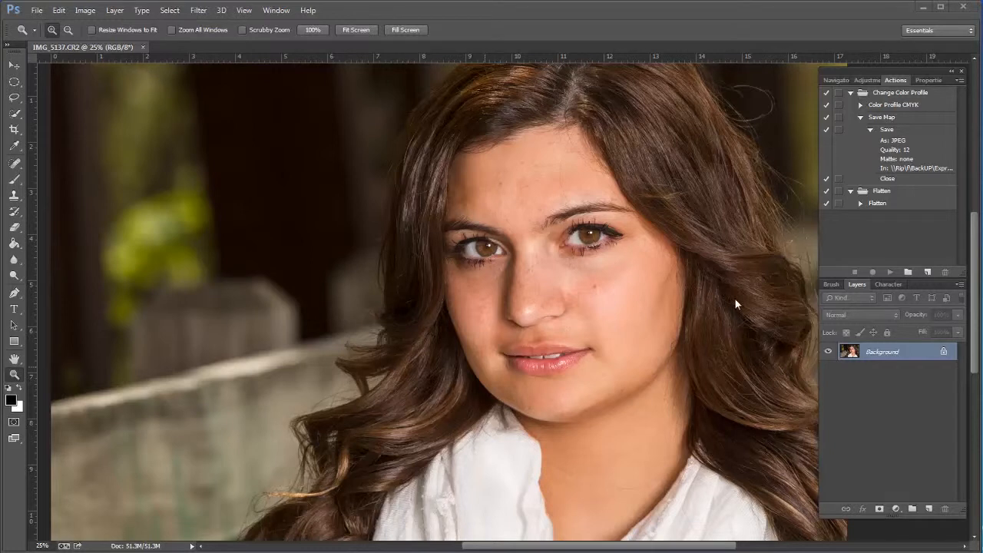
{"action": "mouse_move", "coordinate": [765, 288]}
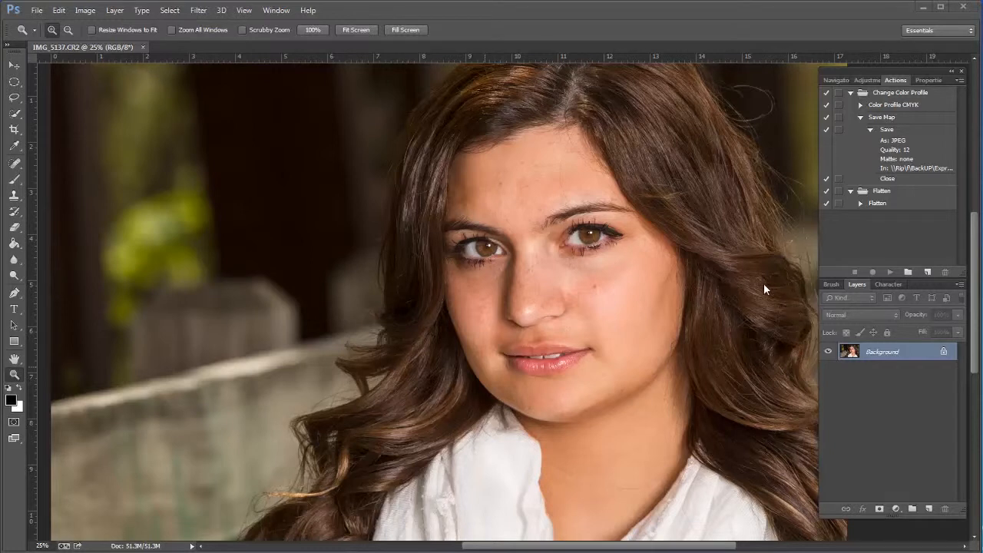
{"action": "mouse_move", "coordinate": [679, 153]}
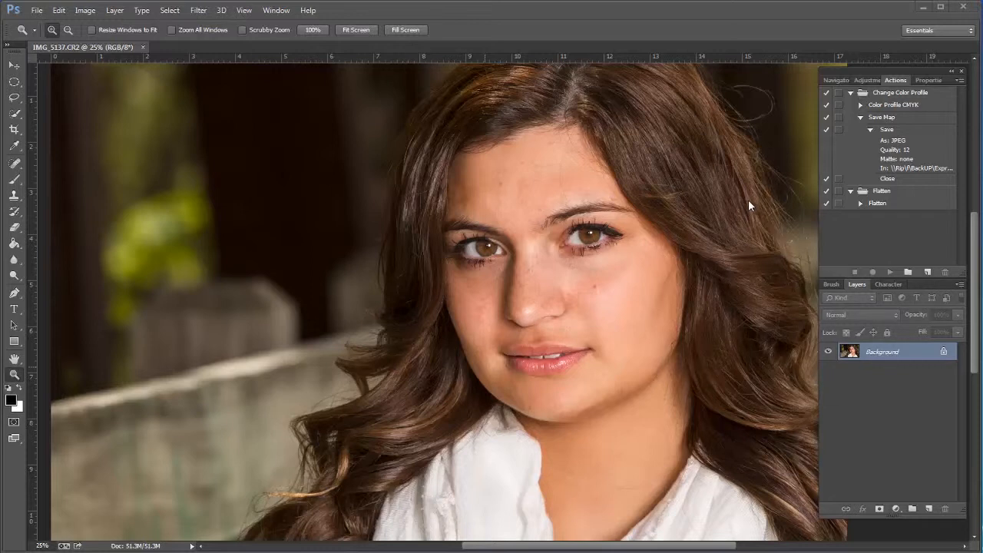
{"action": "mouse_move", "coordinate": [663, 304]}
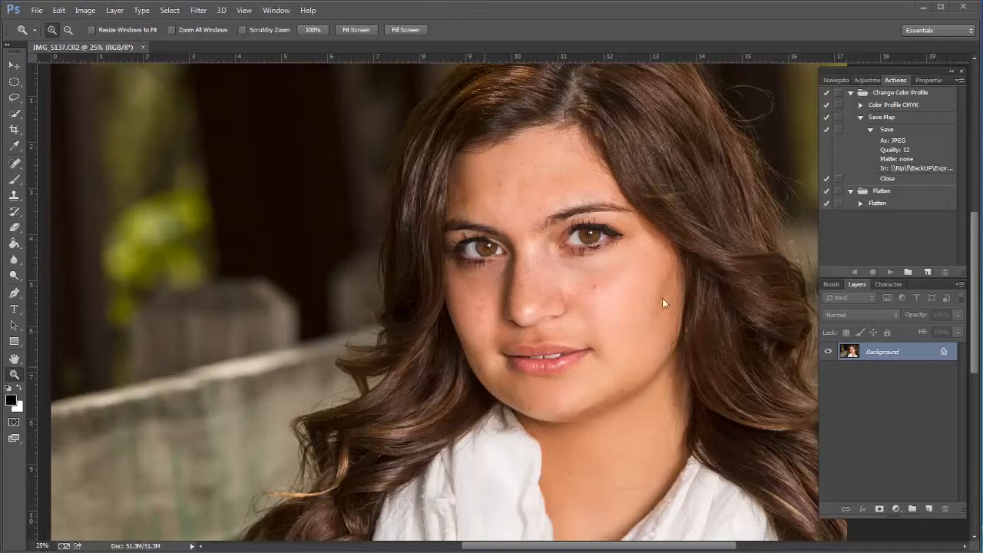
{"action": "mouse_move", "coordinate": [665, 313]}
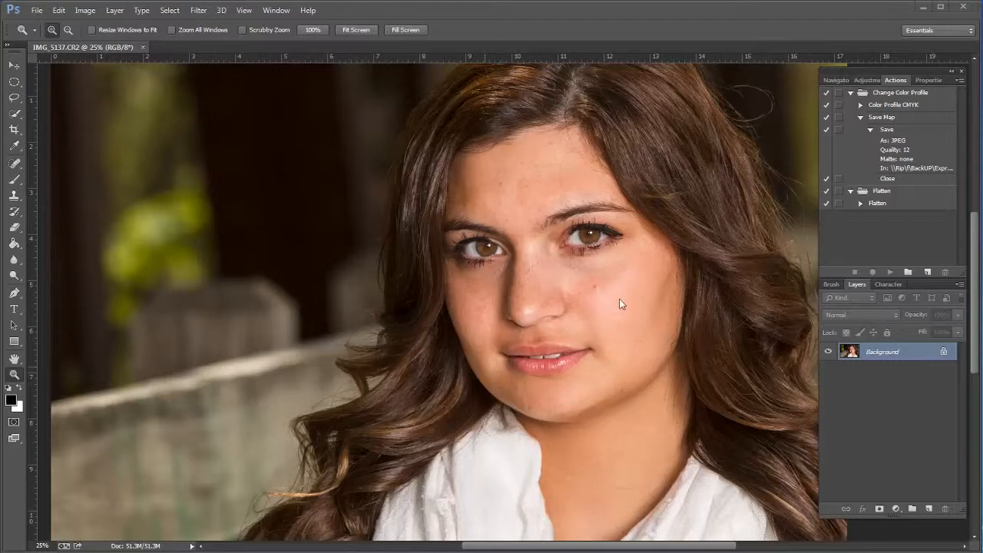
{"action": "mouse_move", "coordinate": [699, 307]}
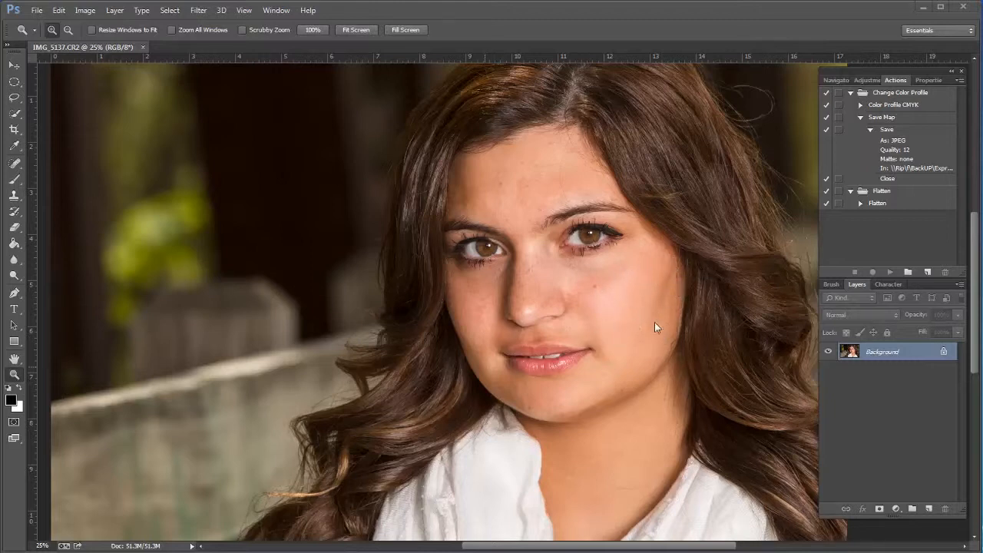
{"action": "mouse_move", "coordinate": [601, 326]}
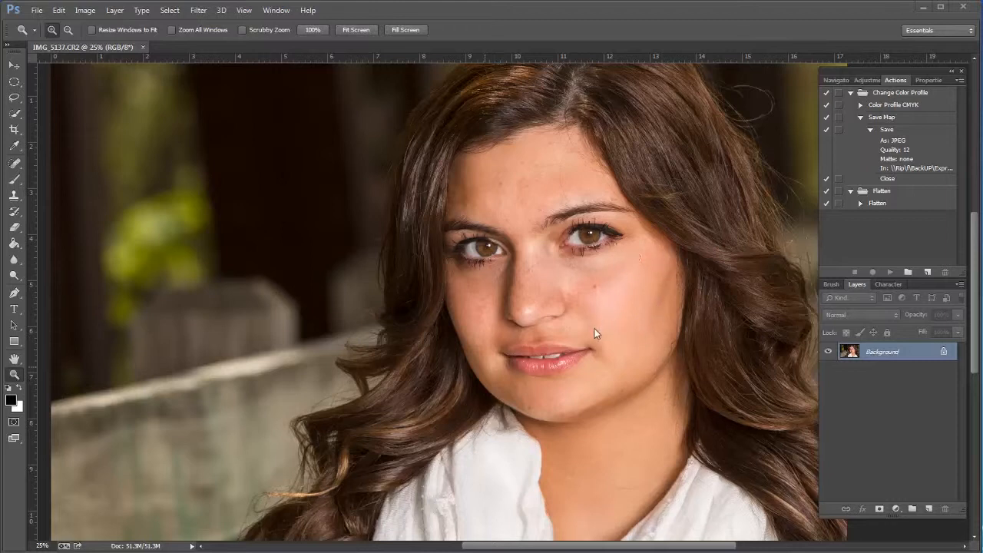
{"action": "mouse_move", "coordinate": [642, 299]}
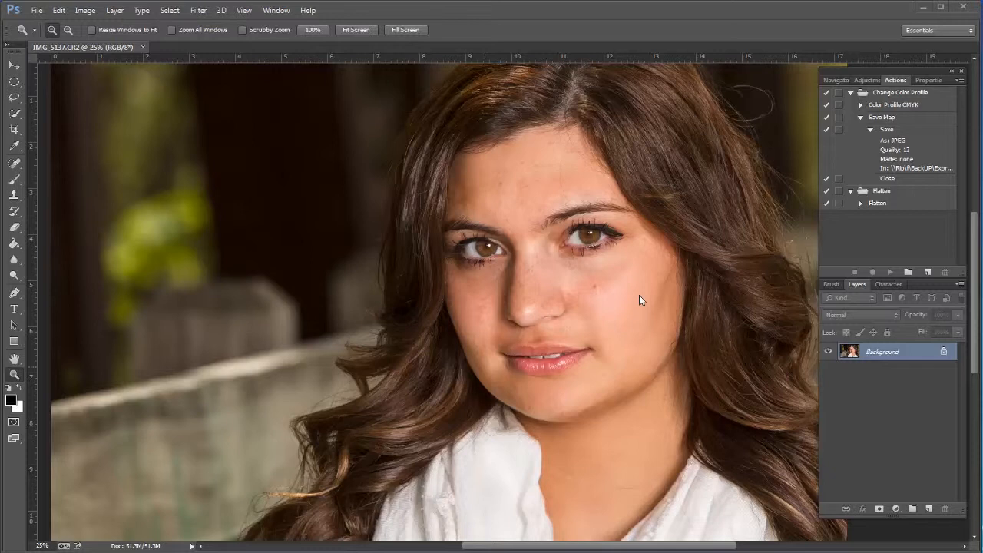
{"action": "mouse_move", "coordinate": [774, 270]}
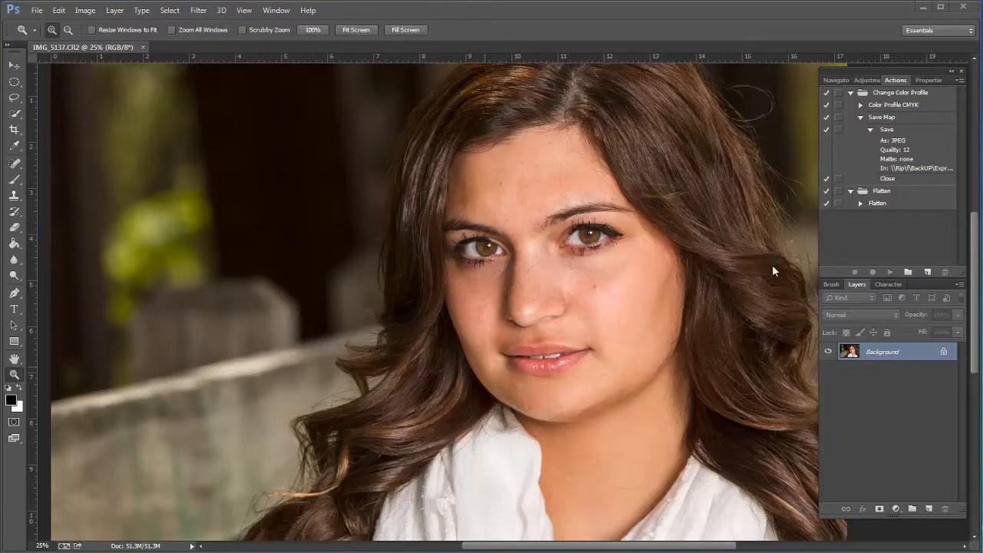
{"action": "mouse_move", "coordinate": [768, 277]}
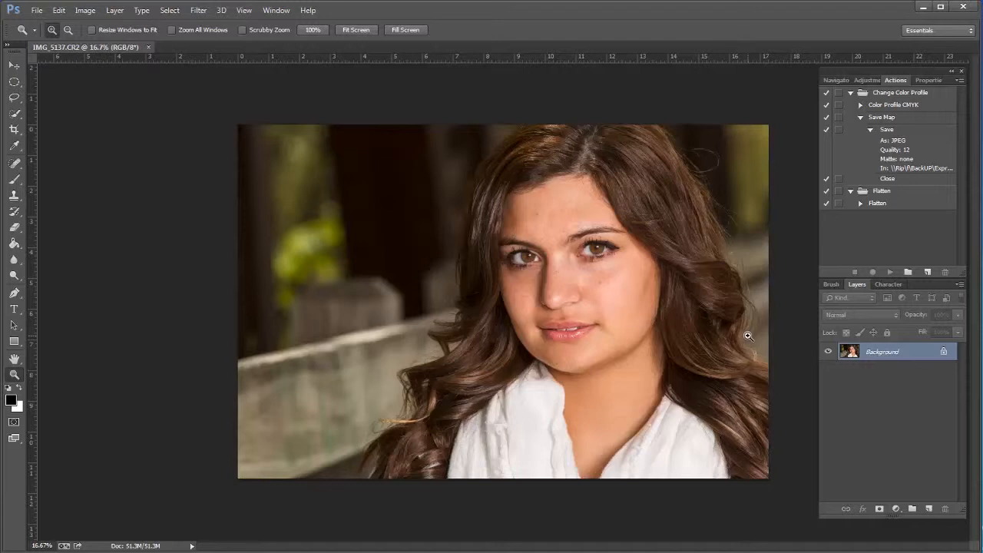
{"action": "mouse_move", "coordinate": [568, 129]}
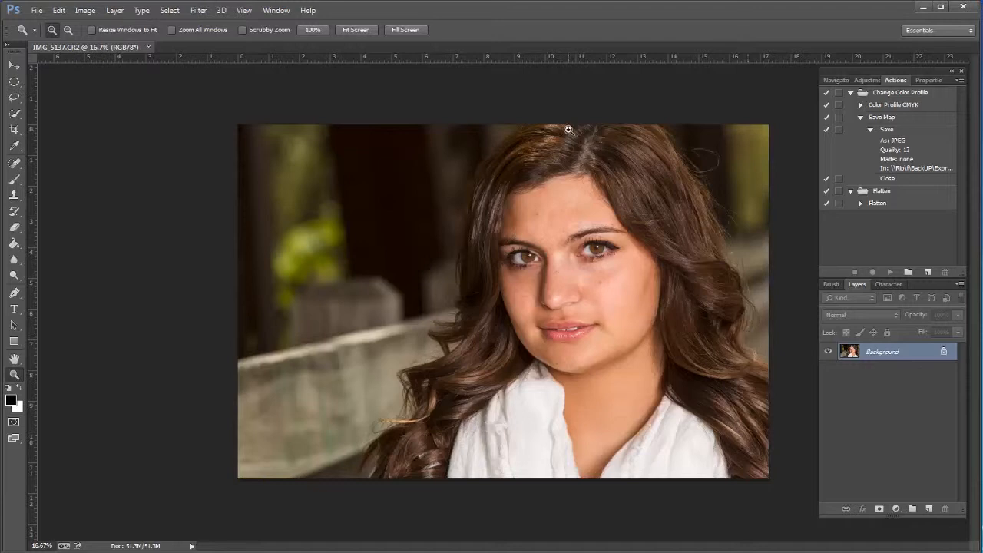
{"action": "mouse_move", "coordinate": [519, 332]}
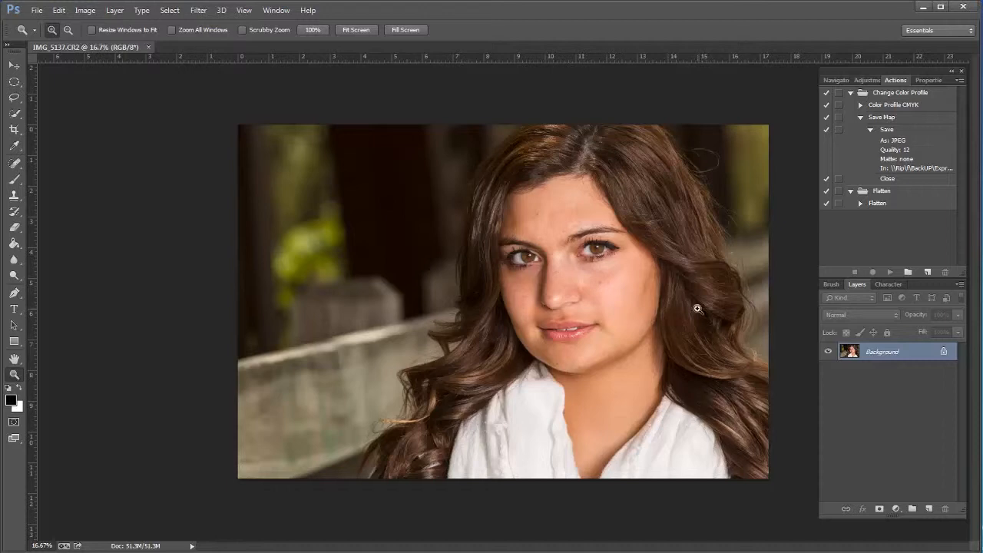
{"action": "mouse_move", "coordinate": [470, 370]}
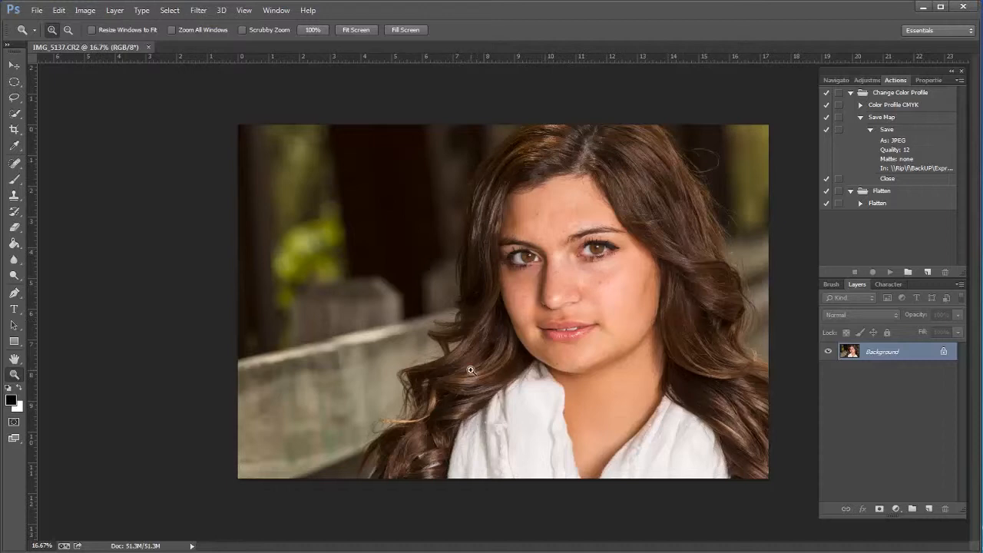
{"action": "mouse_move", "coordinate": [739, 381]}
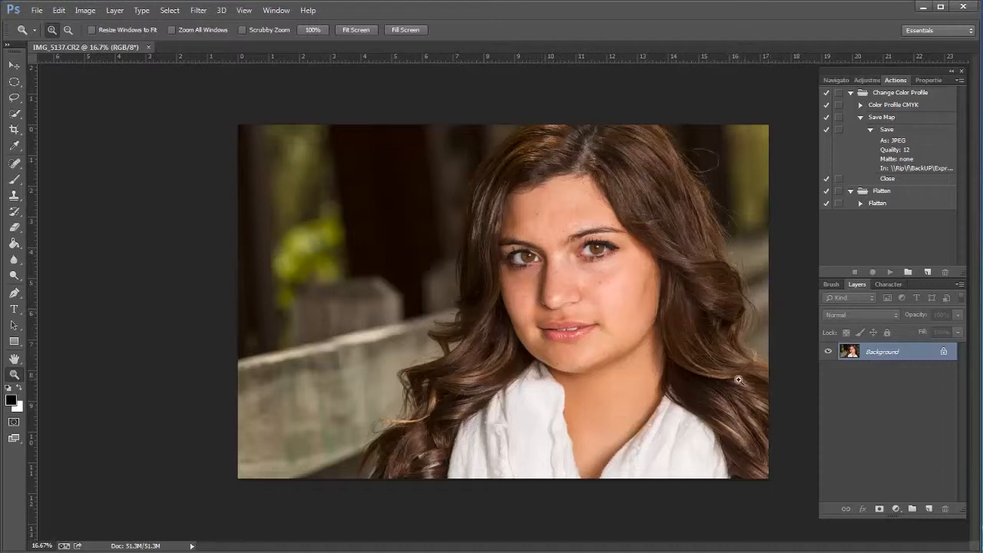
{"action": "mouse_move", "coordinate": [717, 401]}
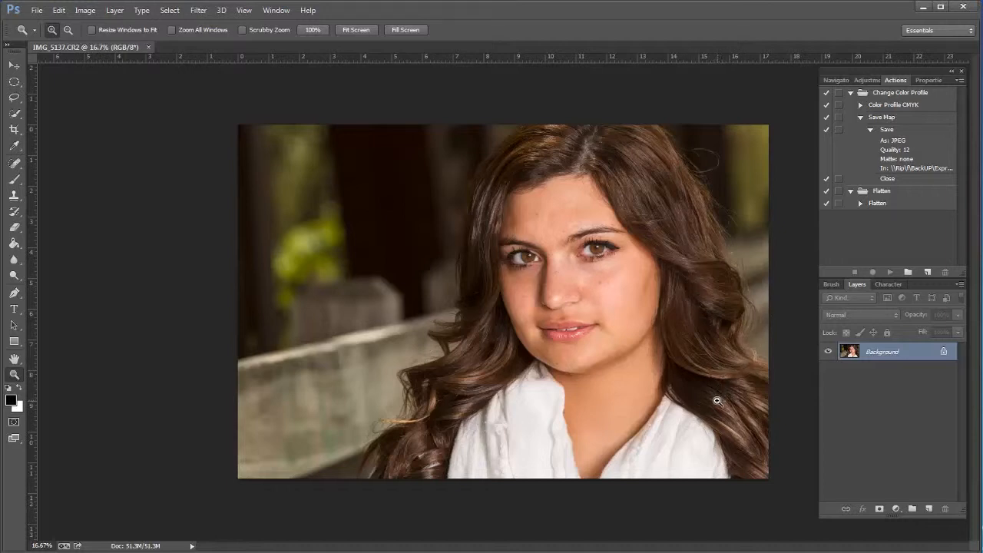
{"action": "mouse_move", "coordinate": [709, 341]}
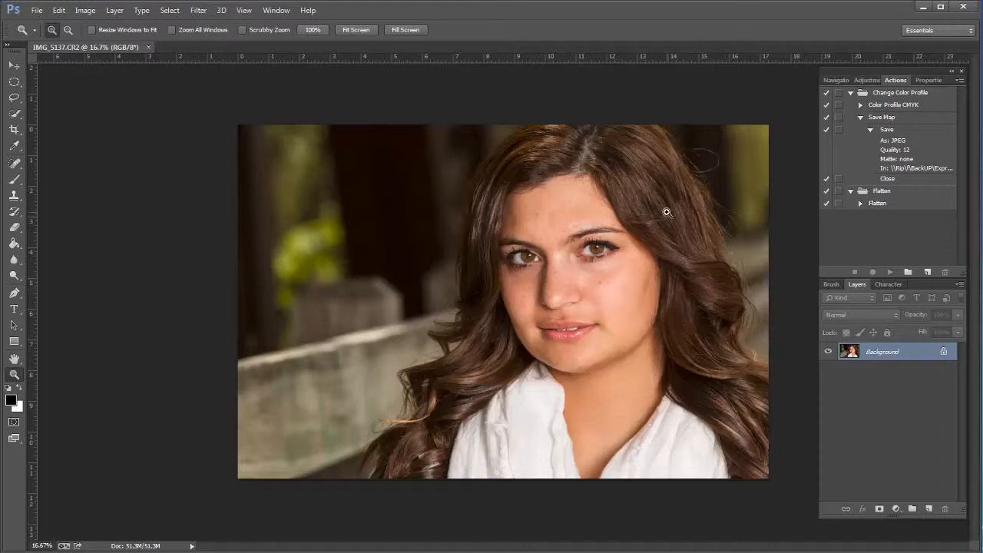
{"action": "mouse_move", "coordinate": [674, 301]}
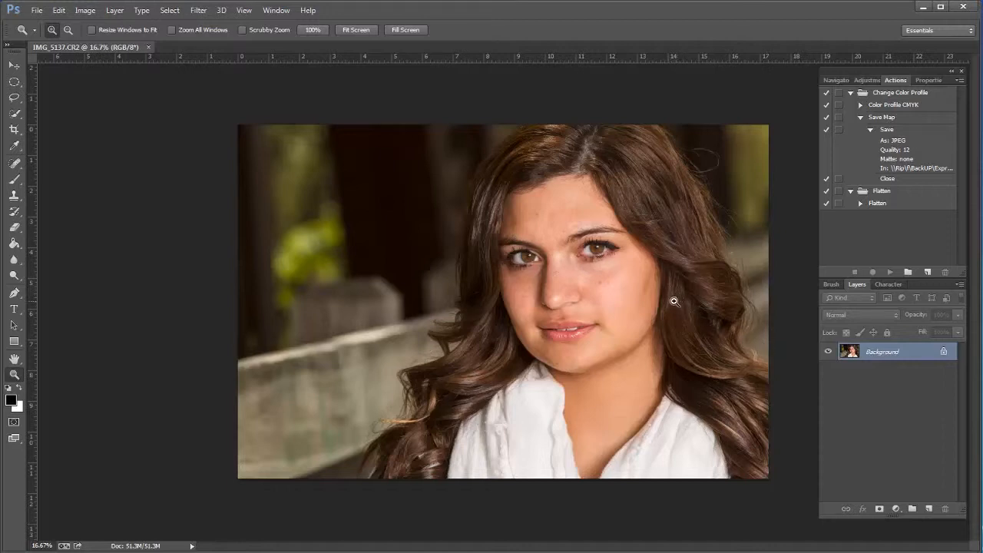
{"action": "mouse_move", "coordinate": [666, 298]}
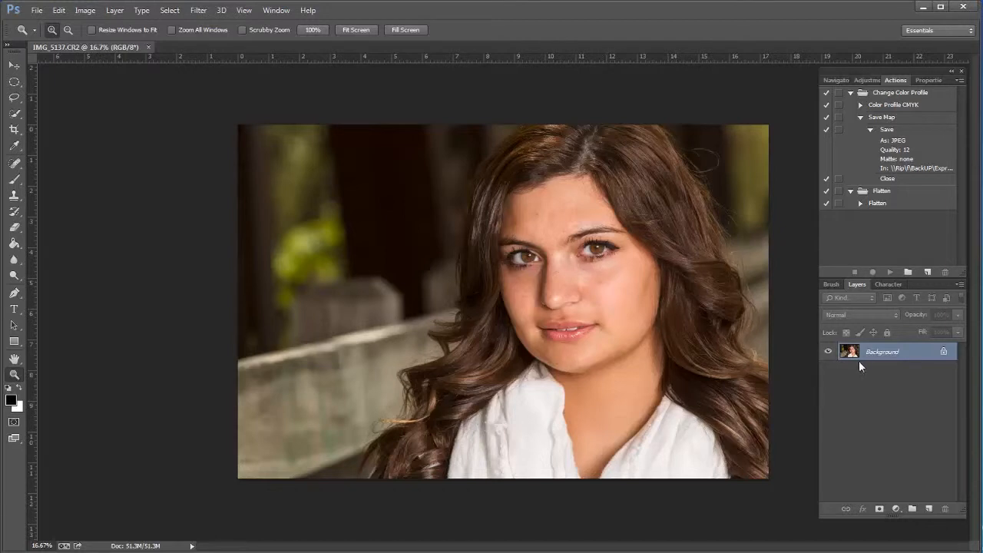
{"action": "mouse_move", "coordinate": [860, 370]}
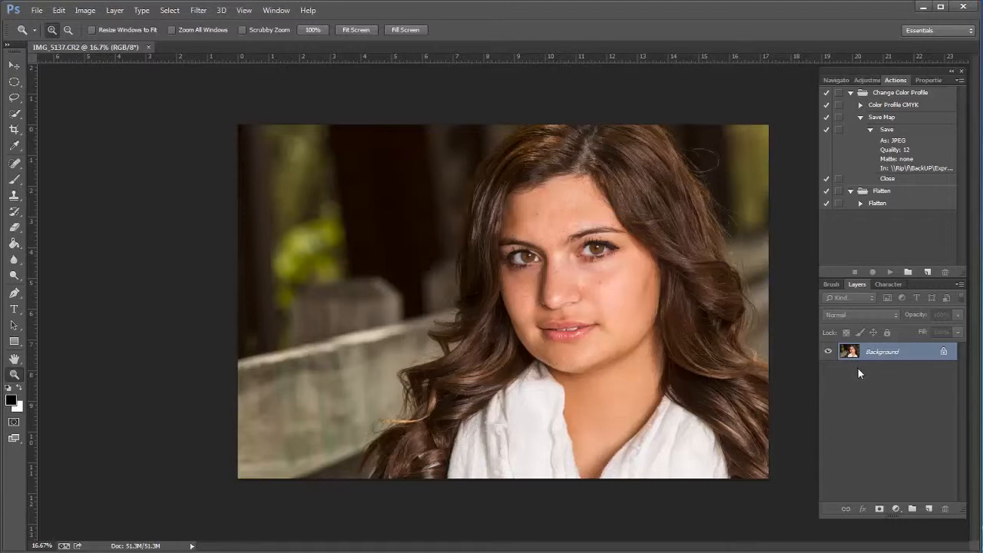
{"action": "mouse_move", "coordinate": [756, 378]}
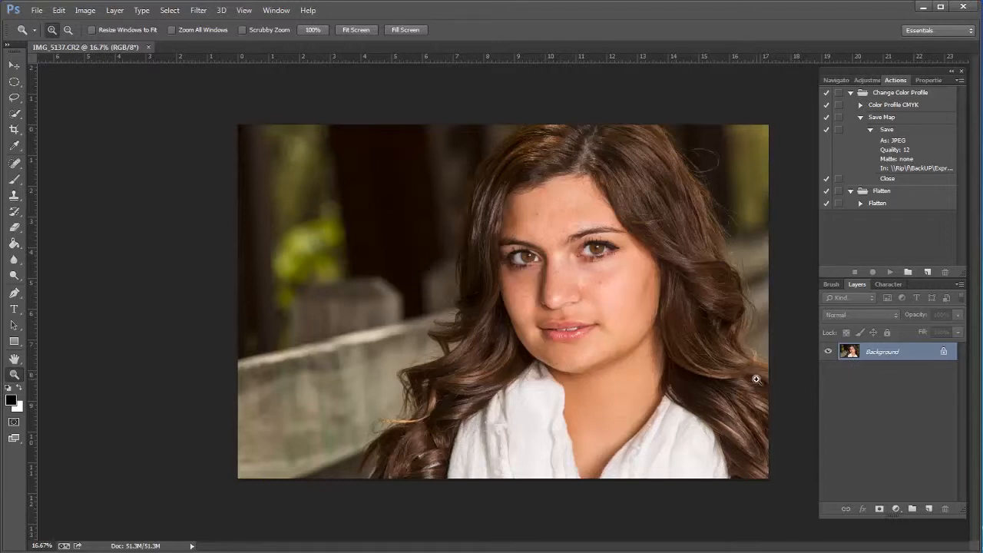
{"action": "mouse_move", "coordinate": [811, 387]}
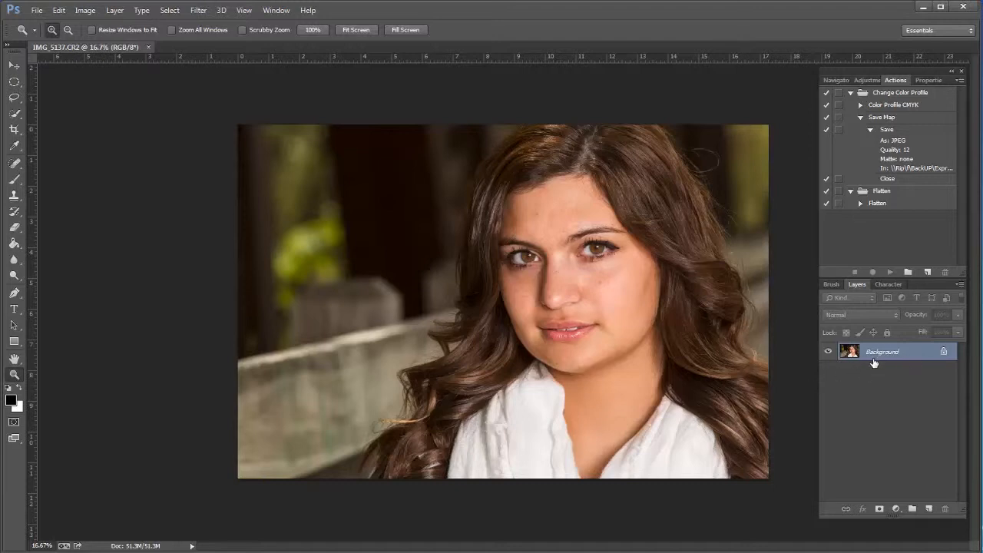
{"action": "mouse_move", "coordinate": [872, 364]}
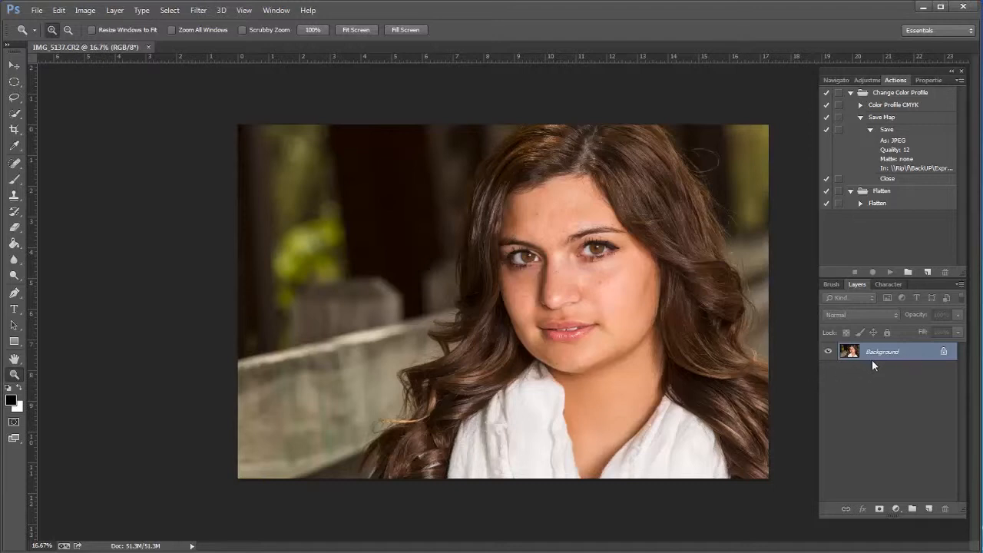
{"action": "mouse_move", "coordinate": [855, 368]}
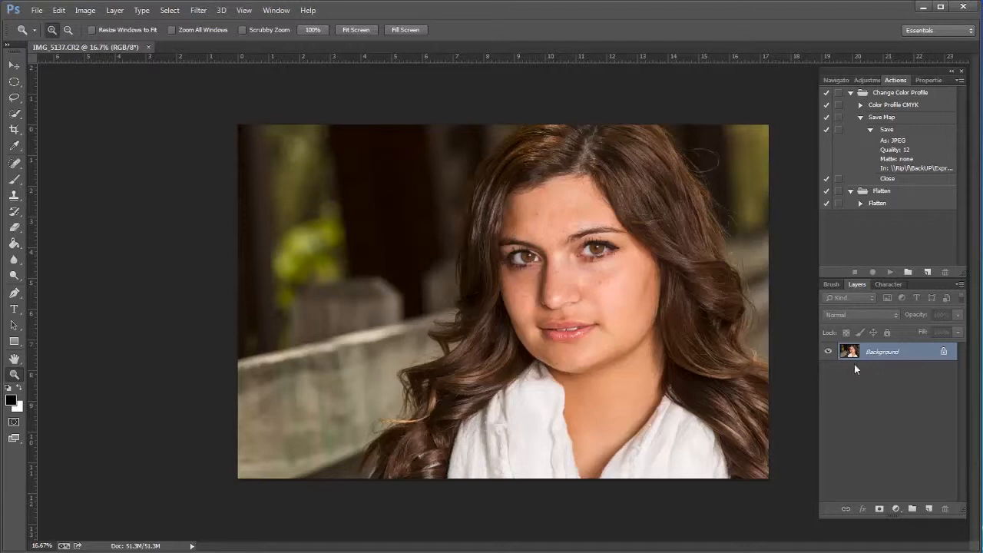
{"action": "mouse_move", "coordinate": [876, 380]}
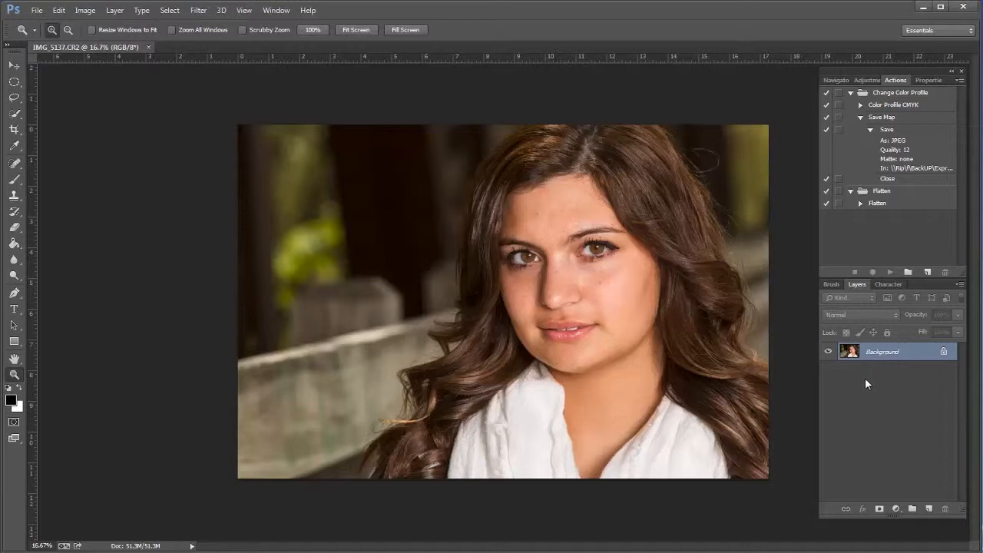
{"action": "mouse_move", "coordinate": [851, 380]}
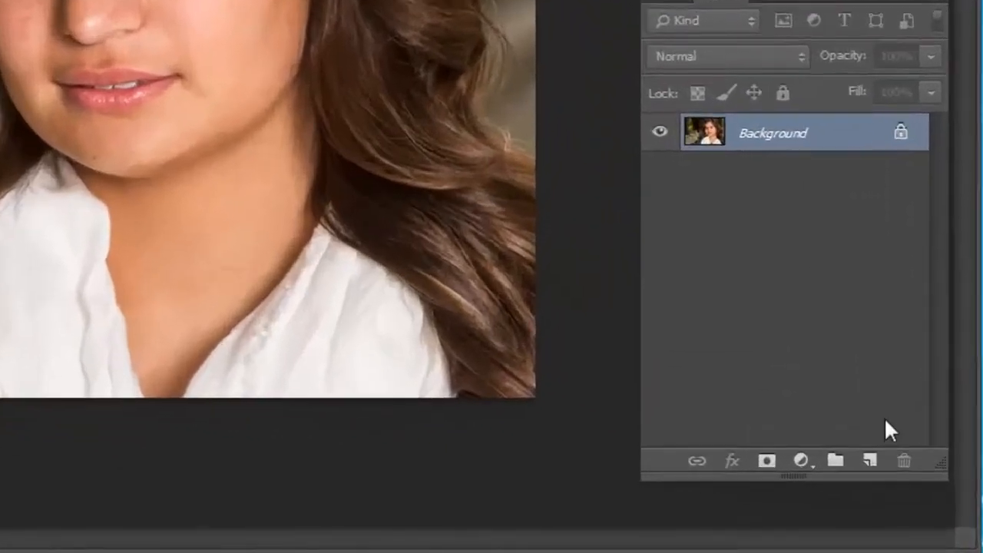
{"action": "mouse_move", "coordinate": [857, 448]}
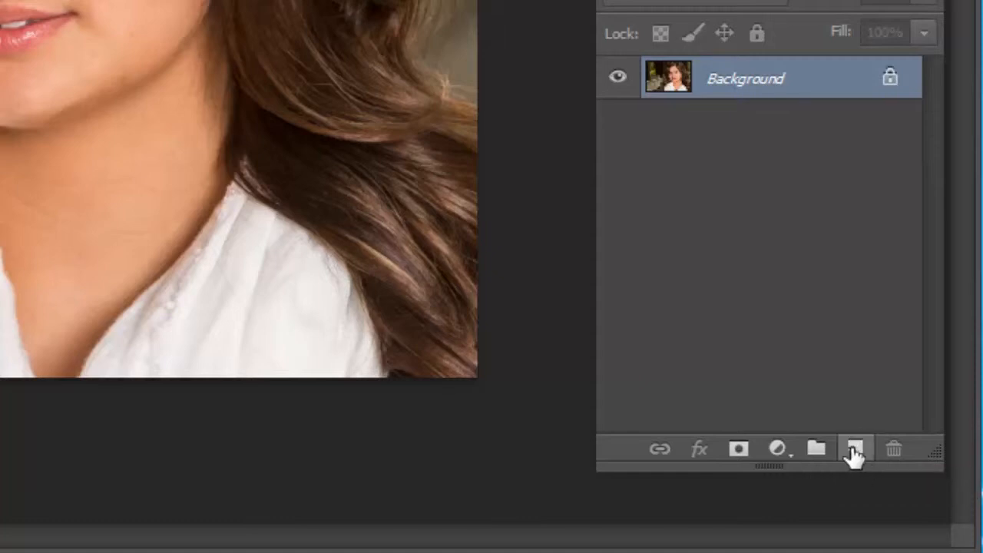
{"action": "mouse_move", "coordinate": [854, 448]}
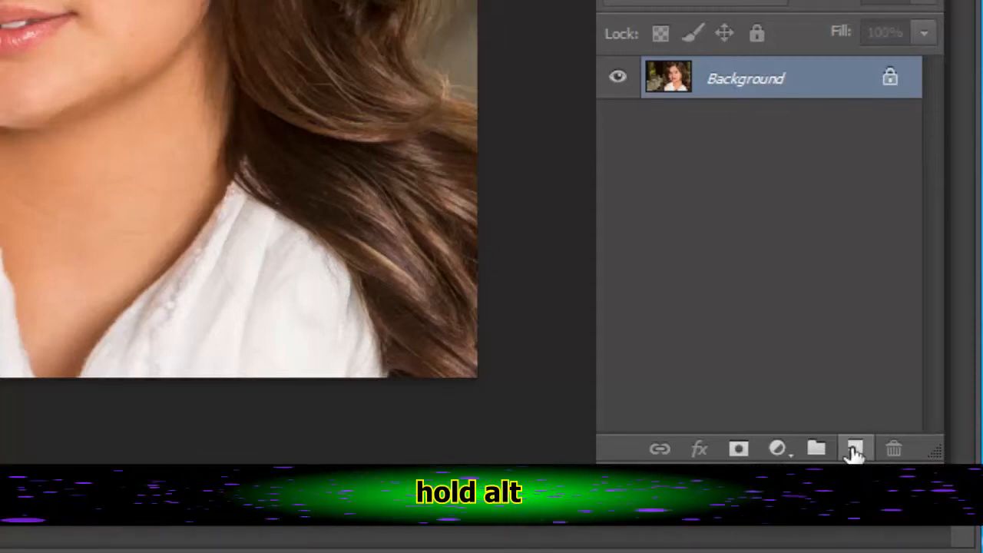
Step: Create a new Soft Light layer filled with 50% gray above the portrait
{"action": "left_click", "coordinate": [854, 448]}
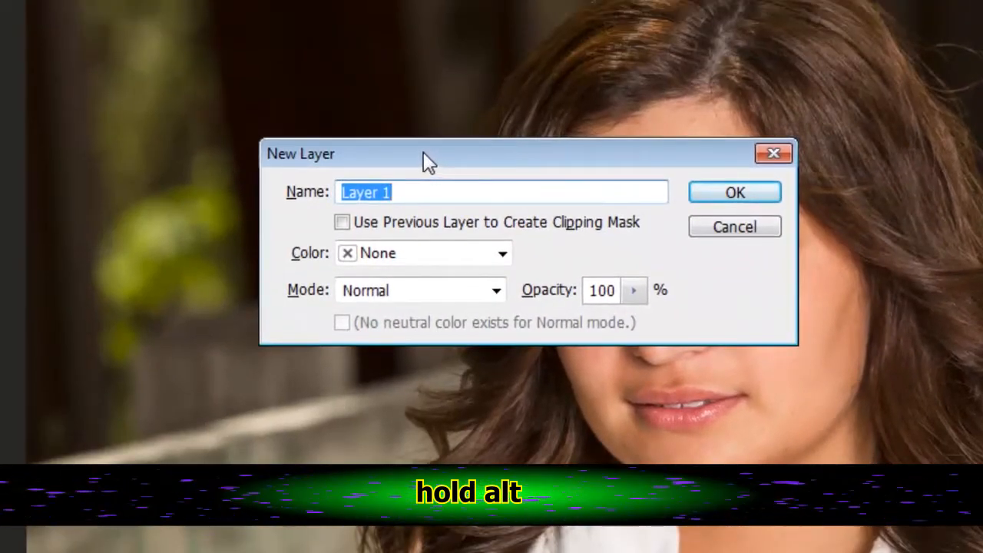
{"action": "mouse_move", "coordinate": [525, 178]}
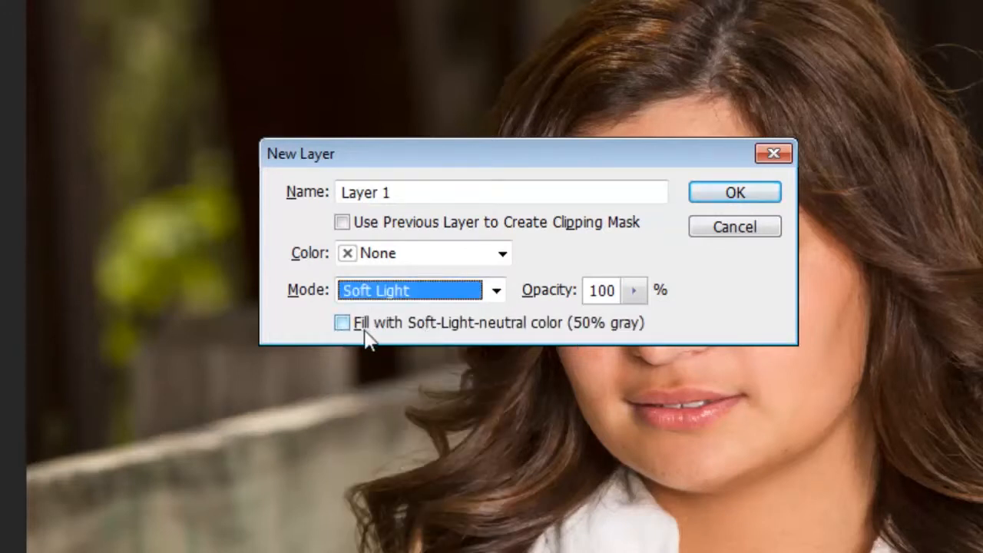
{"action": "mouse_move", "coordinate": [495, 341]}
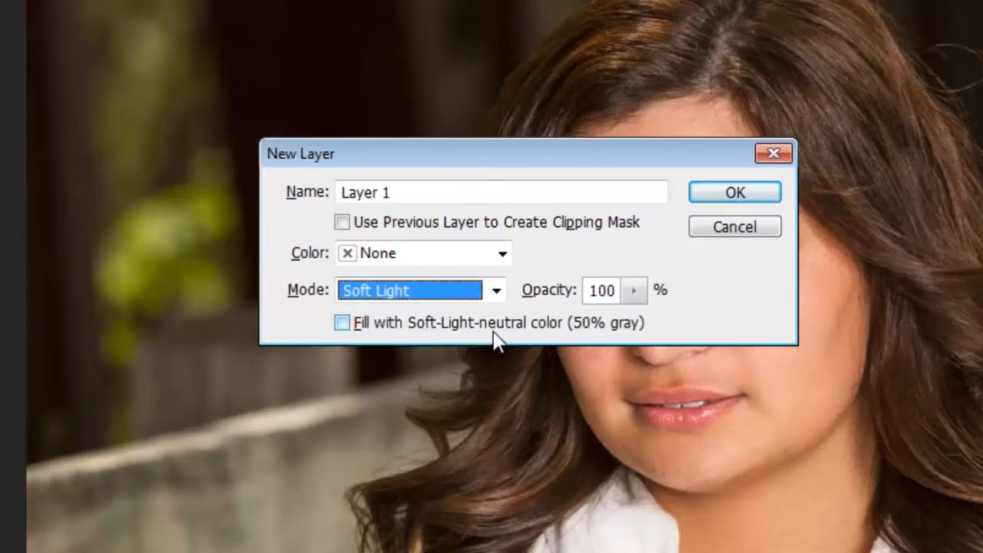
{"action": "mouse_move", "coordinate": [581, 330]}
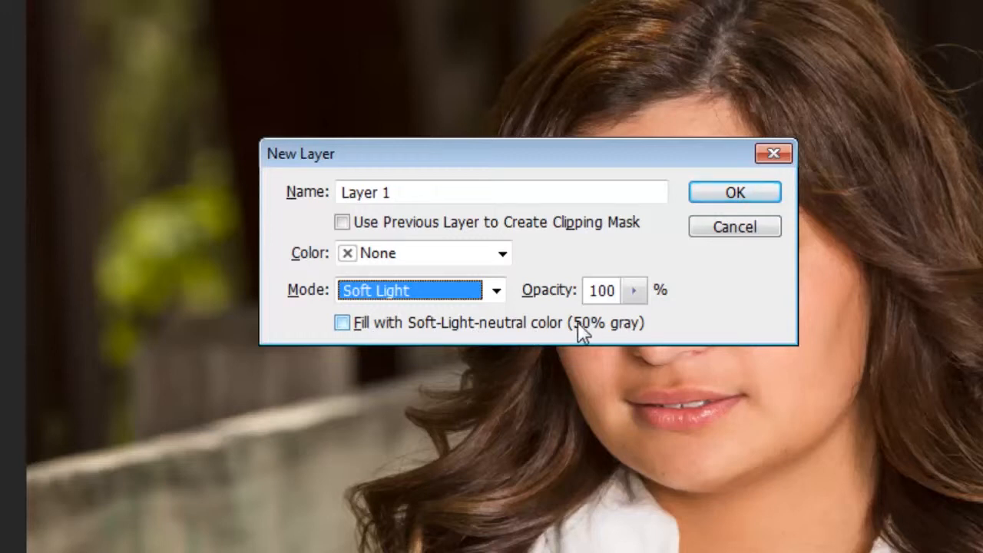
{"action": "left_click", "coordinate": [342, 323]}
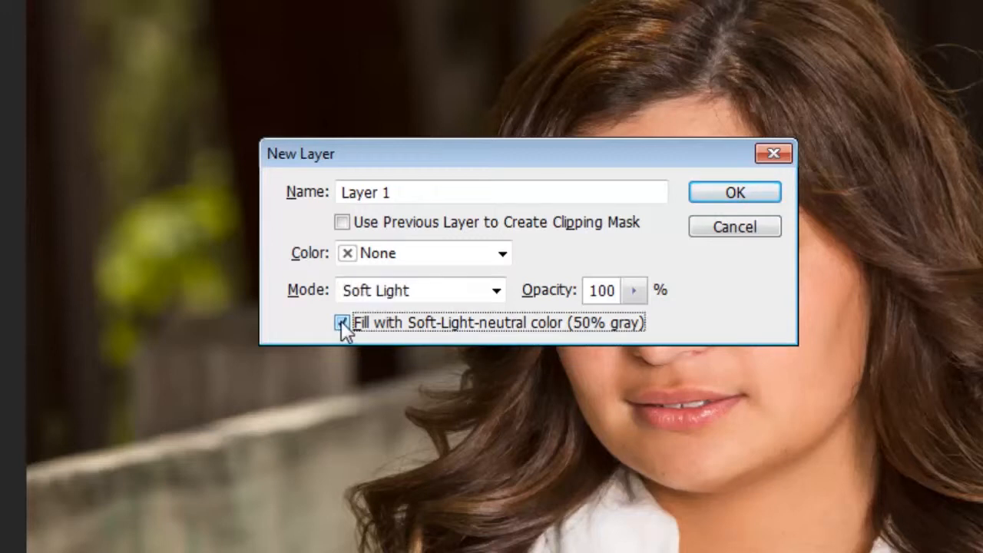
{"action": "left_click", "coordinate": [734, 192]}
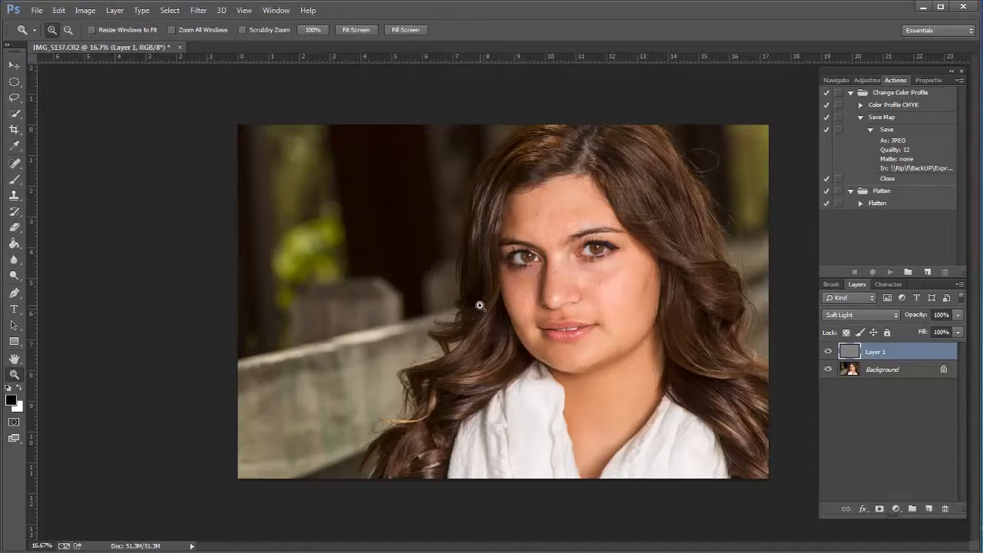
{"action": "mouse_move", "coordinate": [676, 338]}
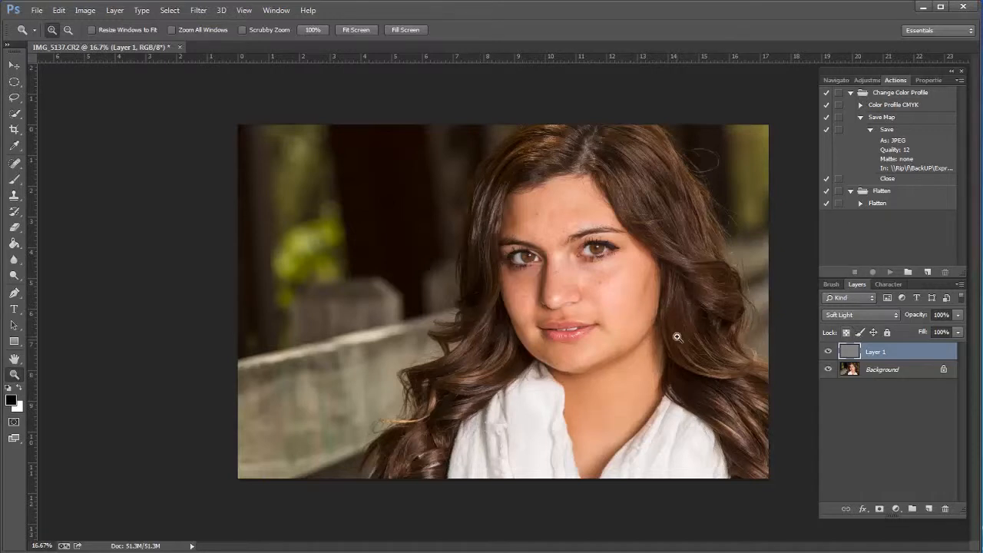
{"action": "mouse_move", "coordinate": [412, 298]}
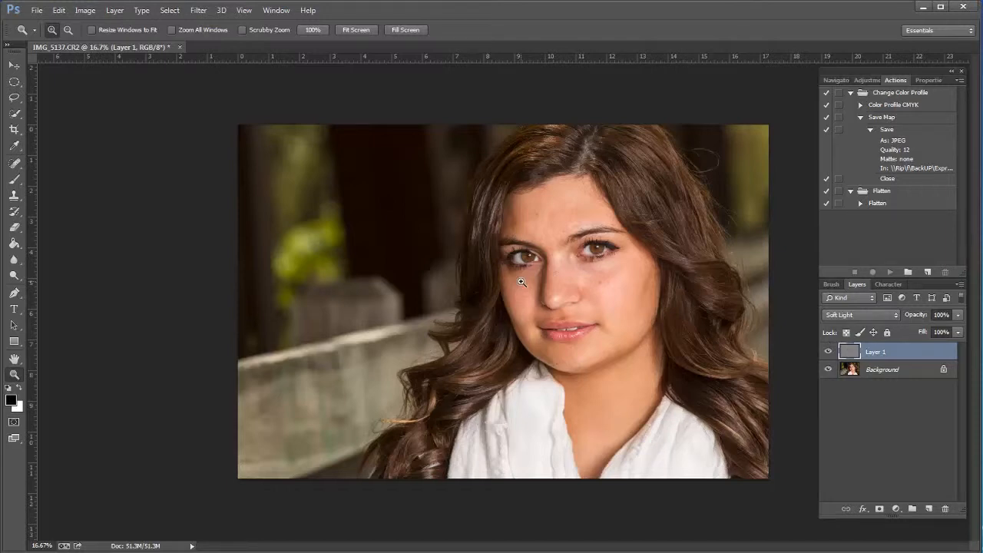
{"action": "mouse_move", "coordinate": [587, 289]}
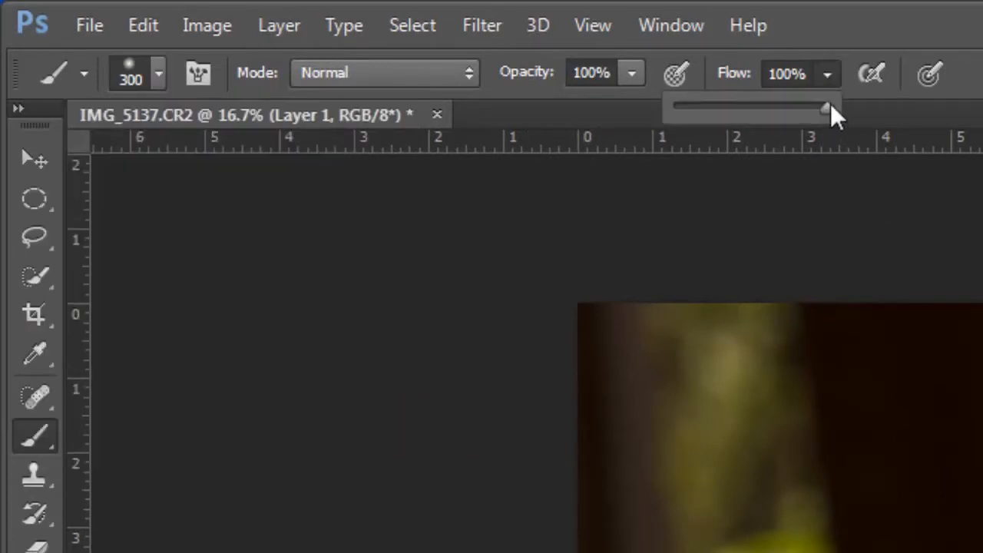
Step: Lower the brush flow from 100% to about 10% at full opacity
{"action": "left_click_drag", "start_coordinate": [826, 108], "coordinate": [691, 107]}
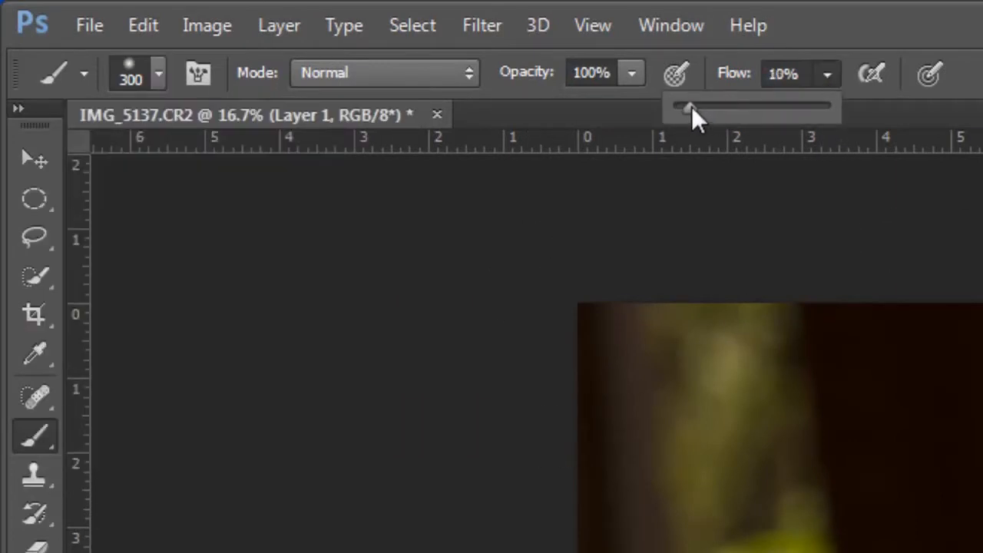
{"action": "left_click_drag", "start_coordinate": [689, 106], "coordinate": [683, 106]}
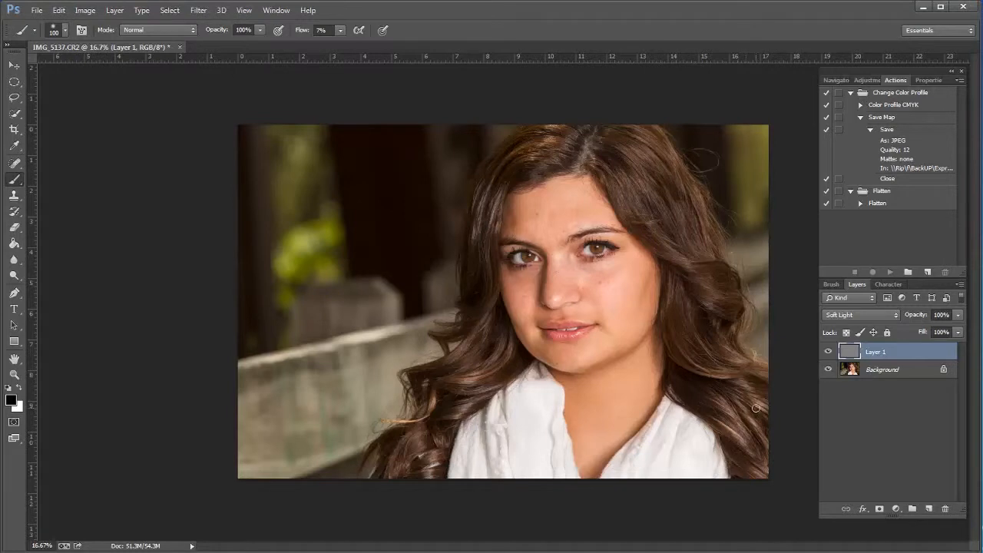
{"action": "mouse_move", "coordinate": [725, 439]}
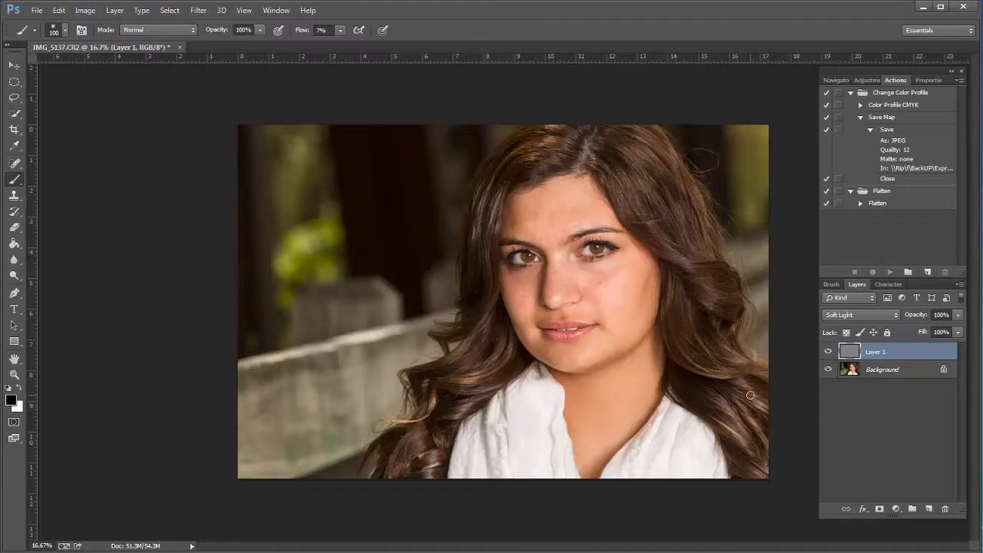
{"action": "mouse_move", "coordinate": [700, 366]}
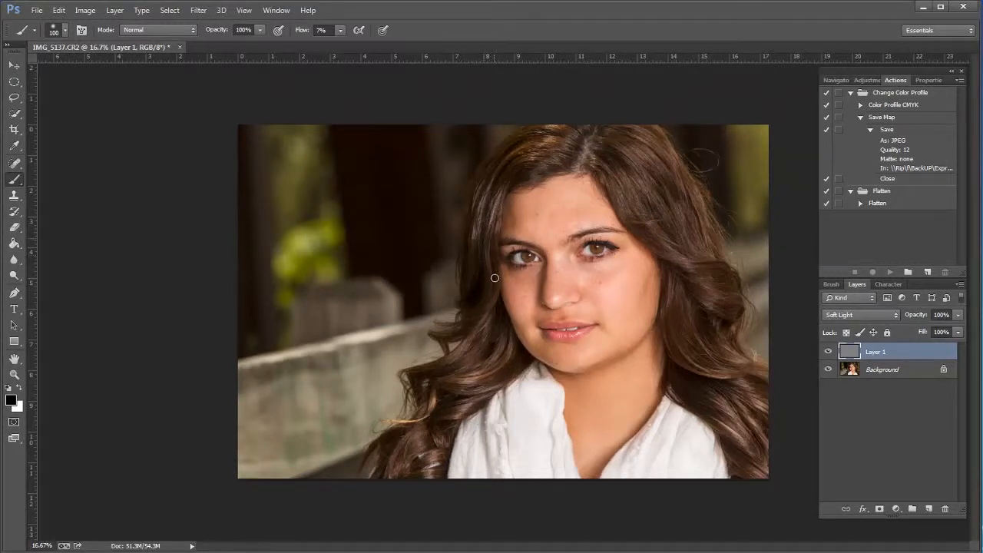
Step: Brush dodge and burn strokes over the hair left of the face
{"action": "left_click_drag", "start_coordinate": [495, 276], "coordinate": [485, 204]}
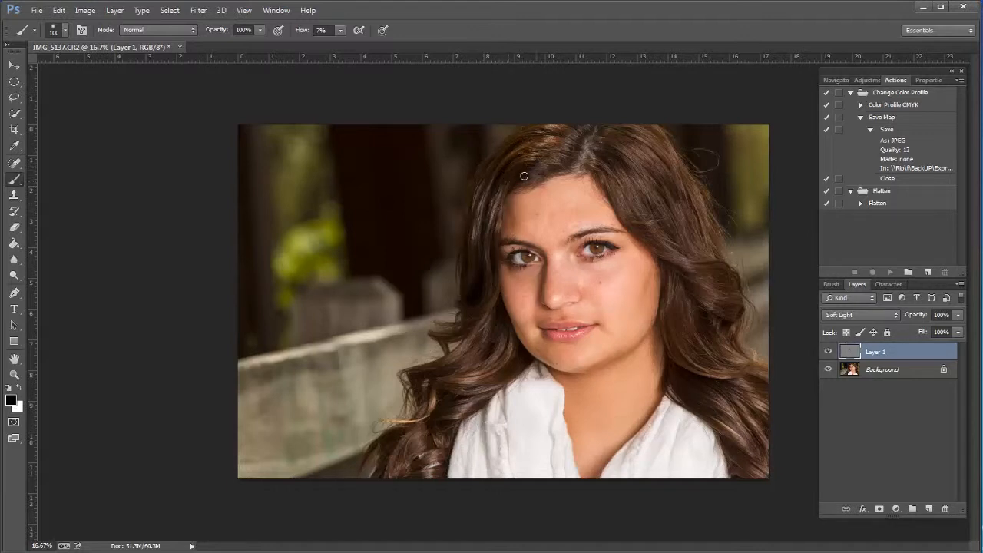
{"action": "mouse_move", "coordinate": [571, 151]}
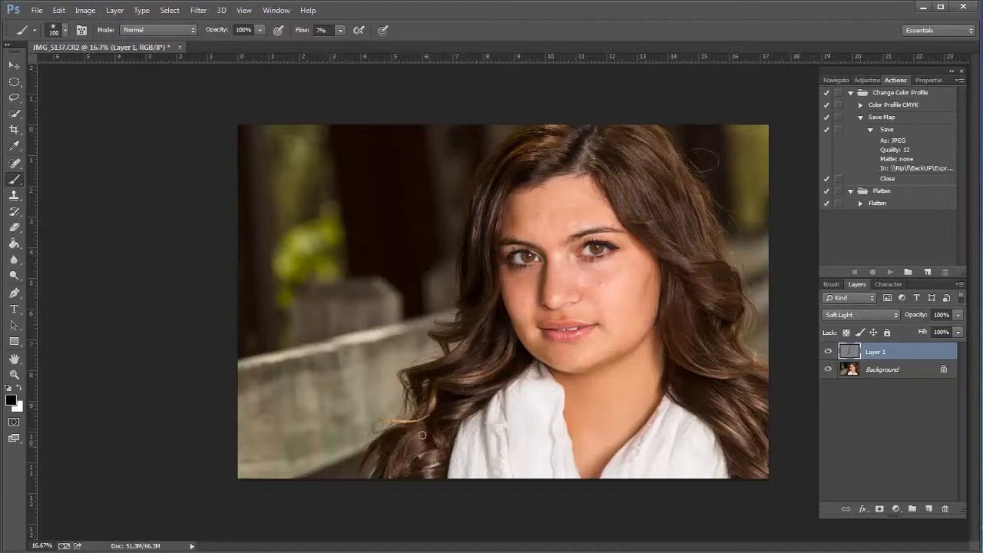
{"action": "mouse_move", "coordinate": [402, 437]}
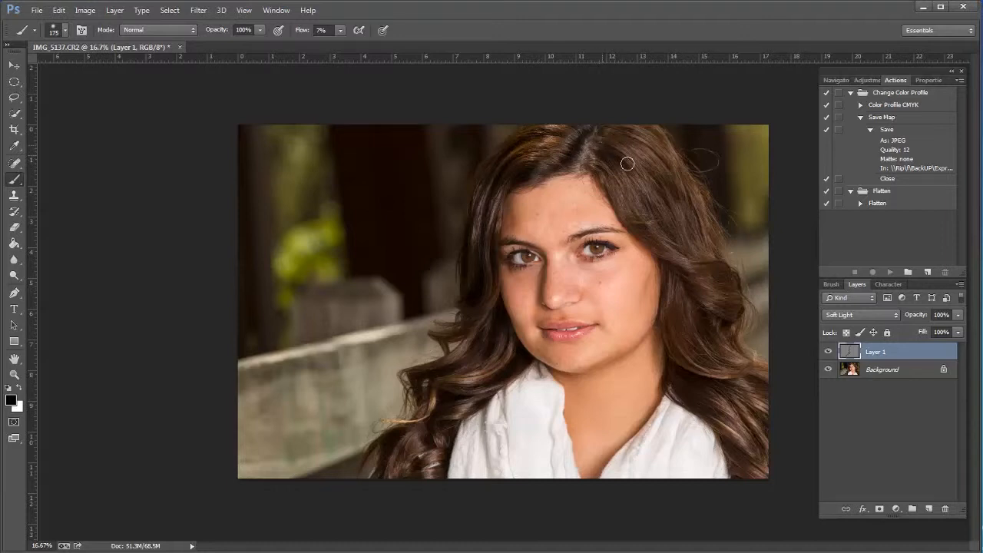
{"action": "mouse_move", "coordinate": [619, 142]}
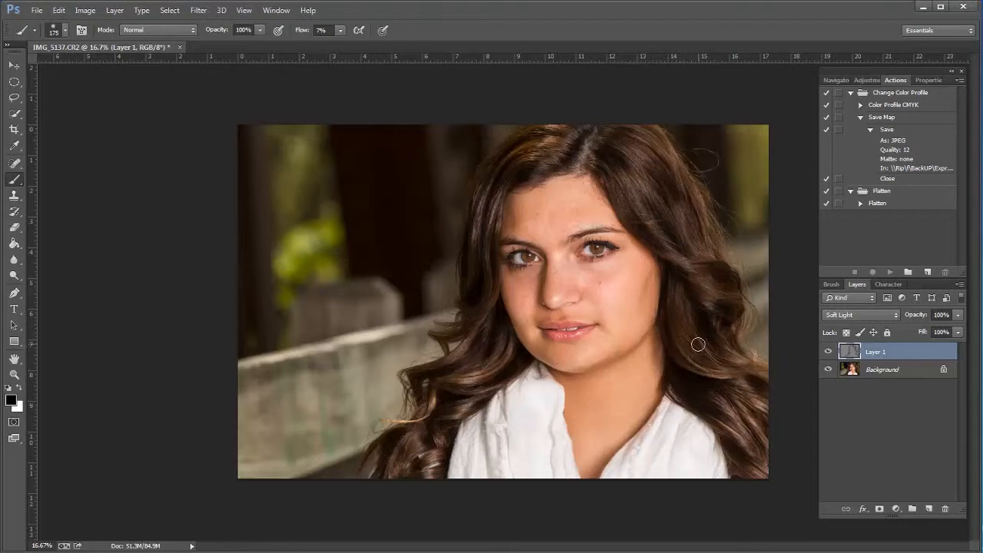
{"action": "mouse_move", "coordinate": [700, 212]}
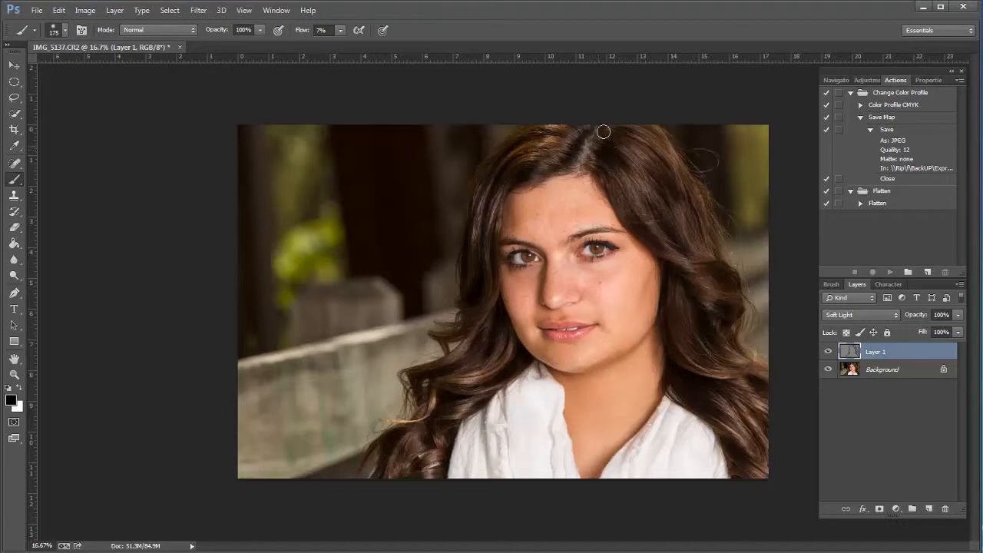
{"action": "mouse_move", "coordinate": [863, 370]}
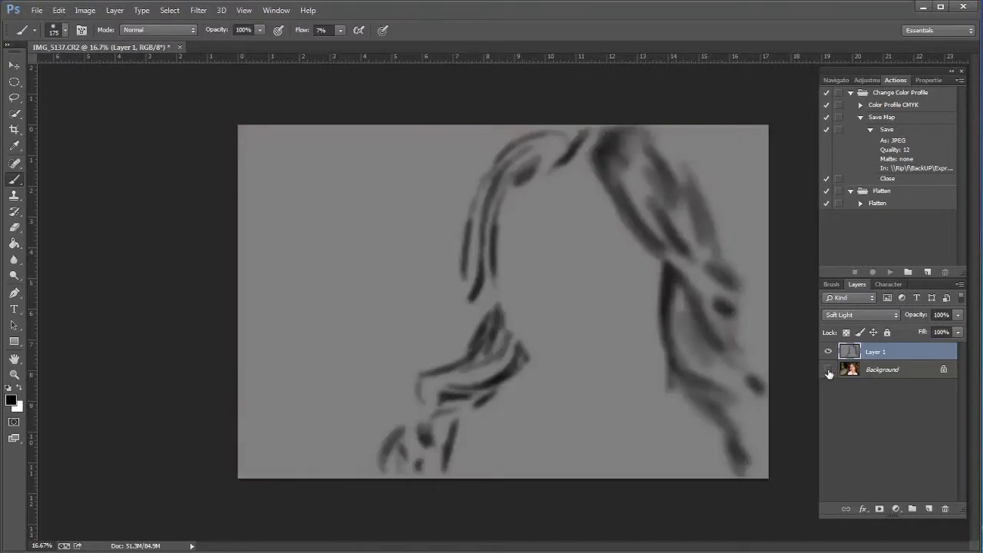
{"action": "left_click", "coordinate": [828, 350]}
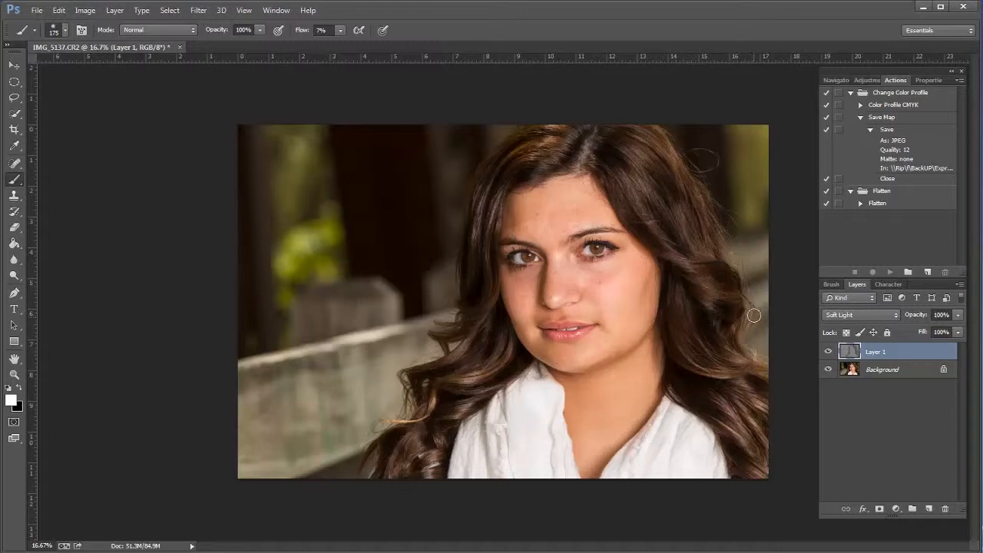
{"action": "mouse_move", "coordinate": [663, 227]}
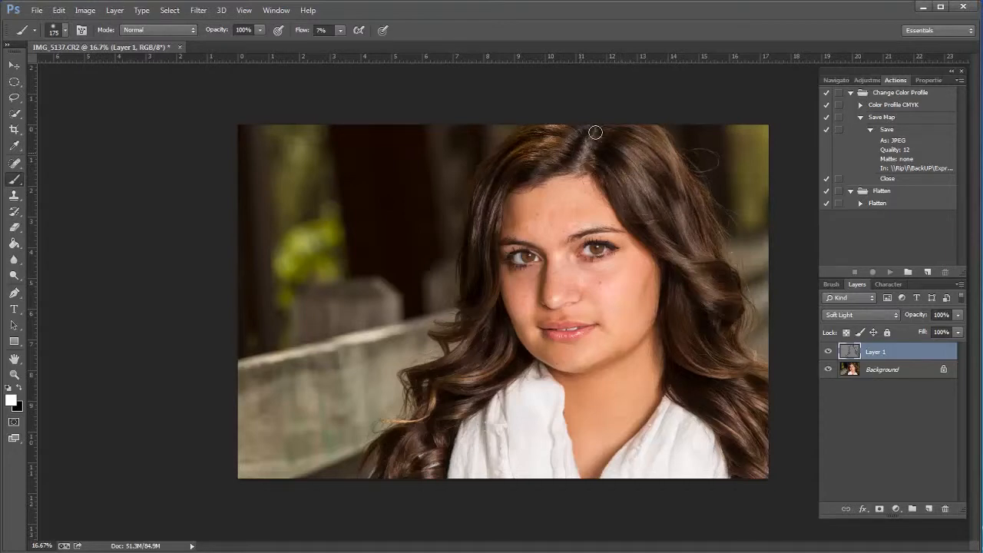
Step: Brush over the hair at the top of the head and the curls beside the face
{"action": "left_click_drag", "start_coordinate": [596, 132], "coordinate": [531, 157]}
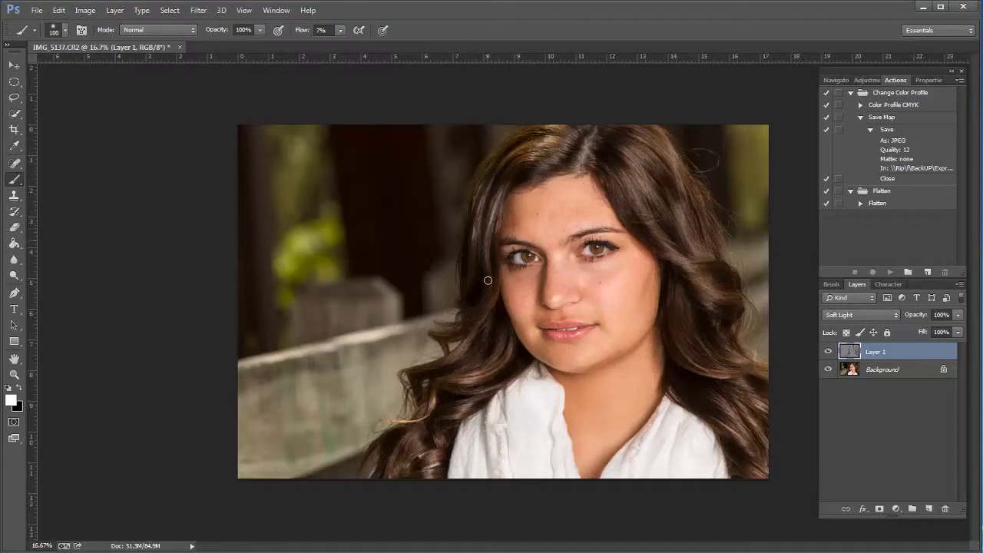
{"action": "mouse_move", "coordinate": [473, 279]}
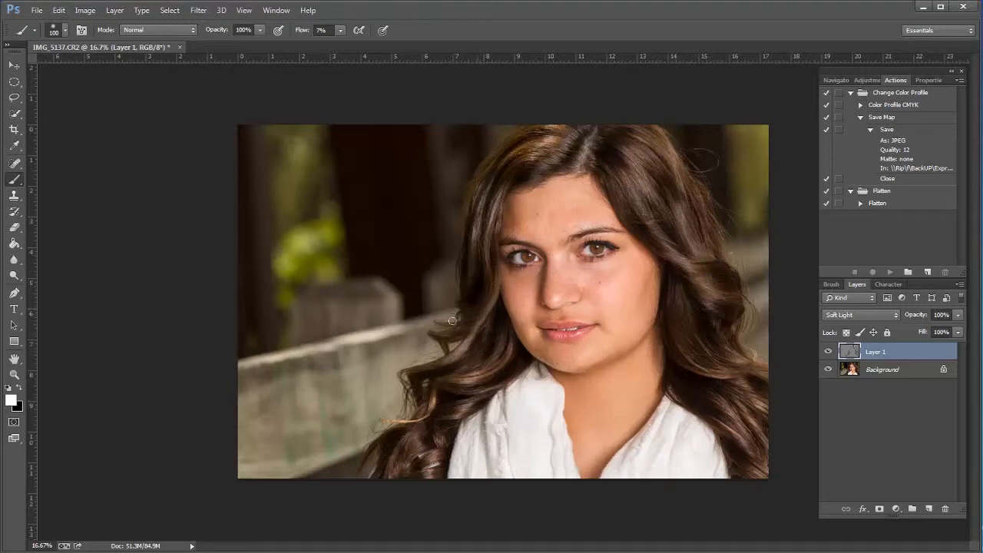
{"action": "left_click_drag", "start_coordinate": [453, 321], "coordinate": [513, 338]}
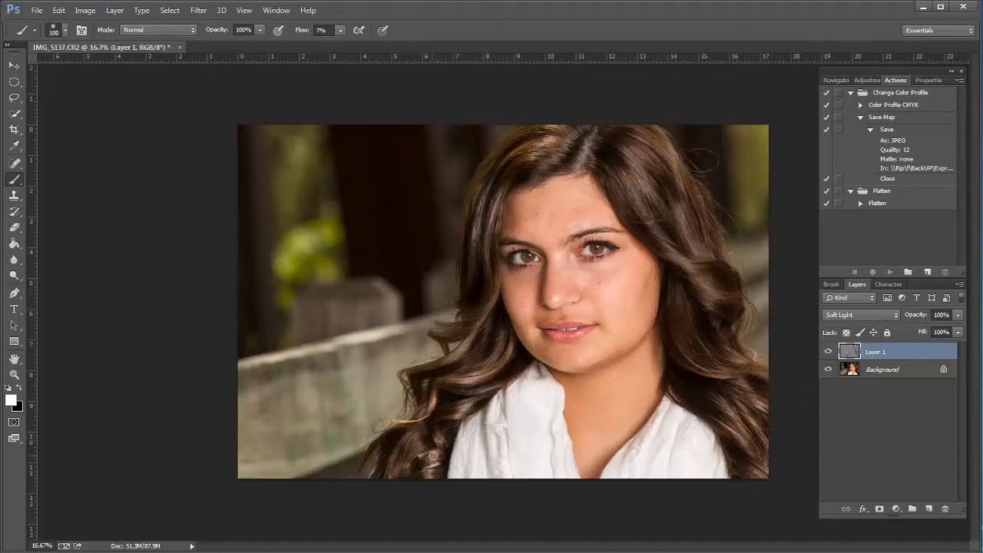
{"action": "mouse_move", "coordinate": [408, 444]}
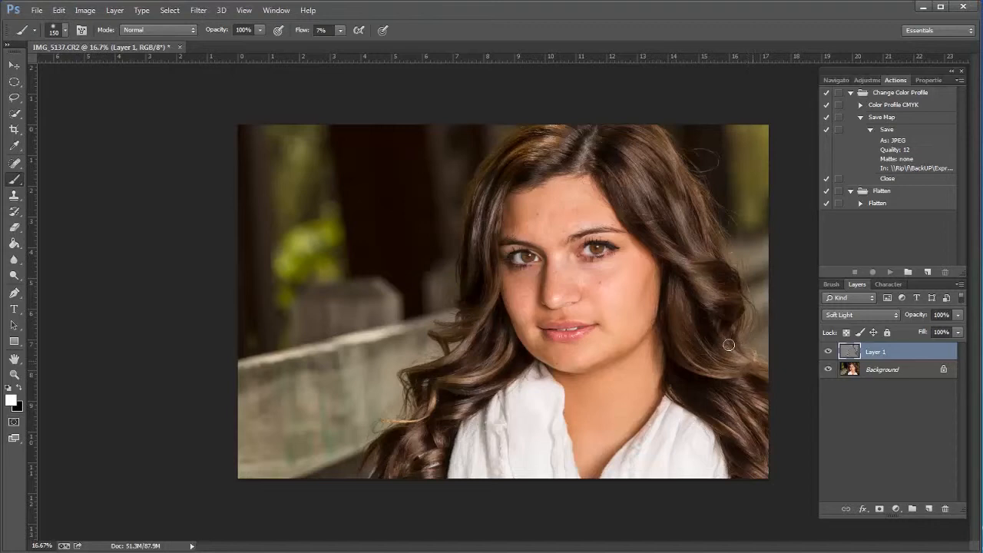
{"action": "mouse_move", "coordinate": [737, 399]}
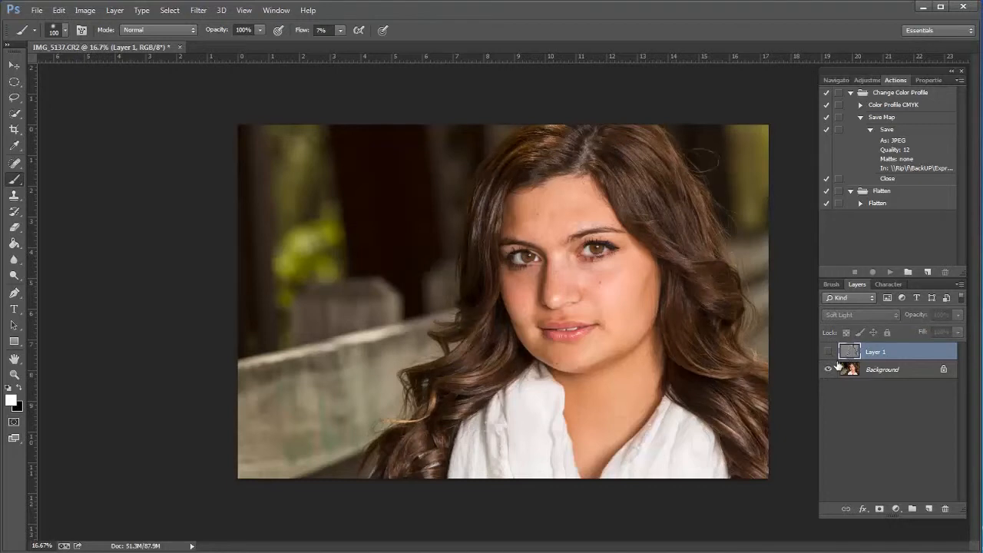
Step: Lower the painted layer's opacity to about 69%, toggling its visibility to compare with the original
{"action": "left_click", "coordinate": [827, 352]}
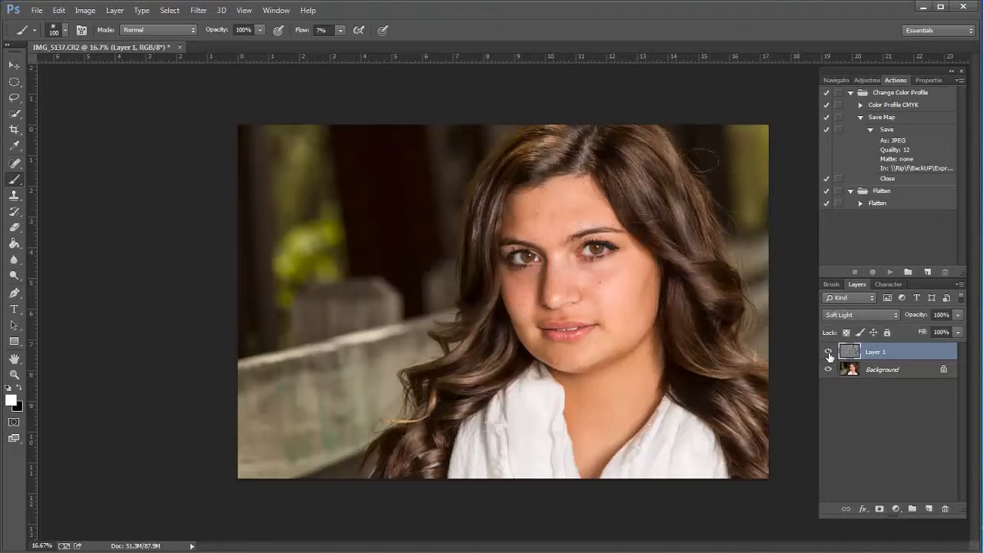
{"action": "left_click", "coordinate": [827, 352]}
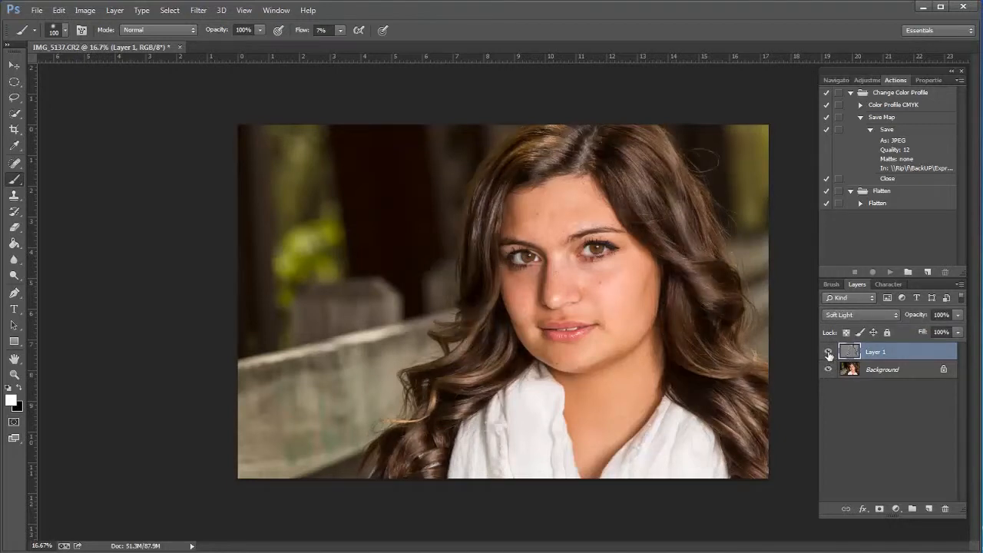
{"action": "left_click", "coordinate": [829, 352]}
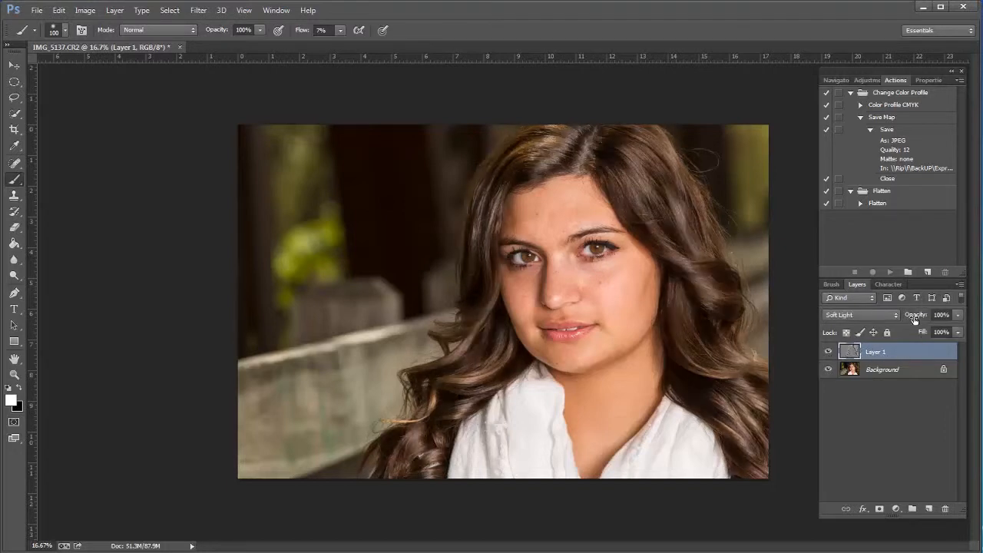
{"action": "left_click", "coordinate": [940, 315]}
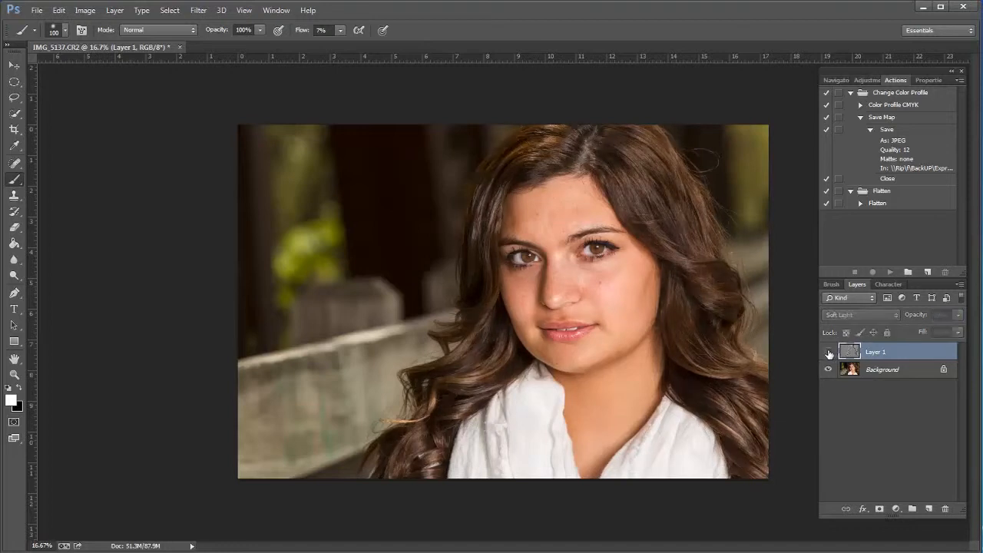
{"action": "left_click", "coordinate": [828, 351]}
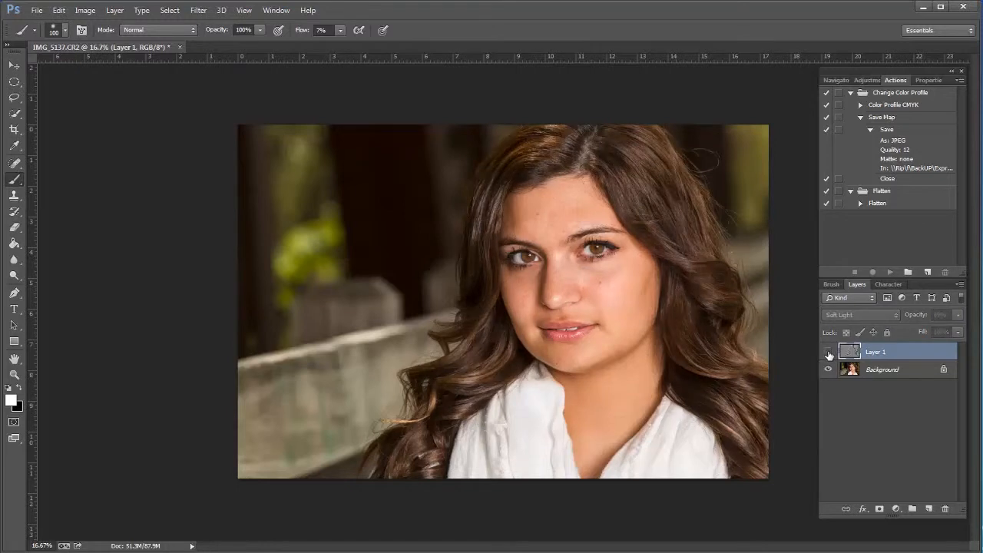